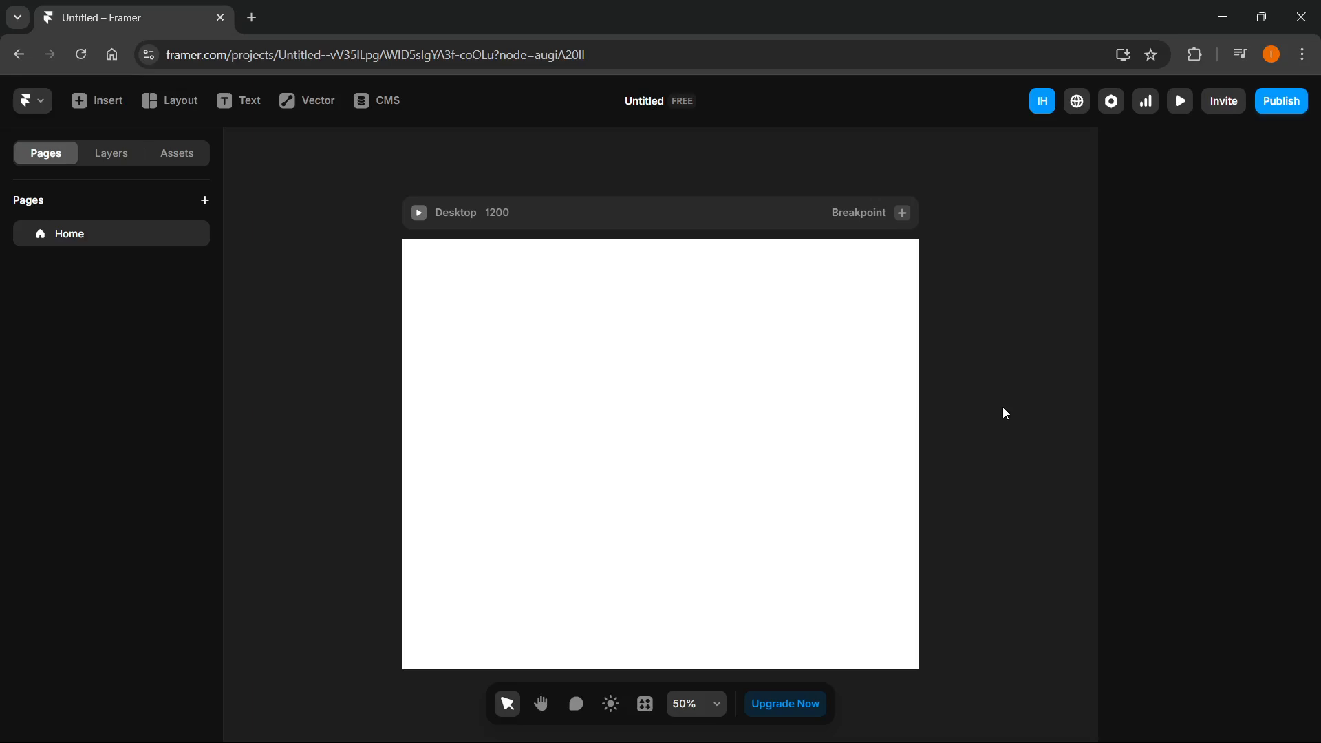
{"action": "mouse_move", "coordinate": [980, 376]}
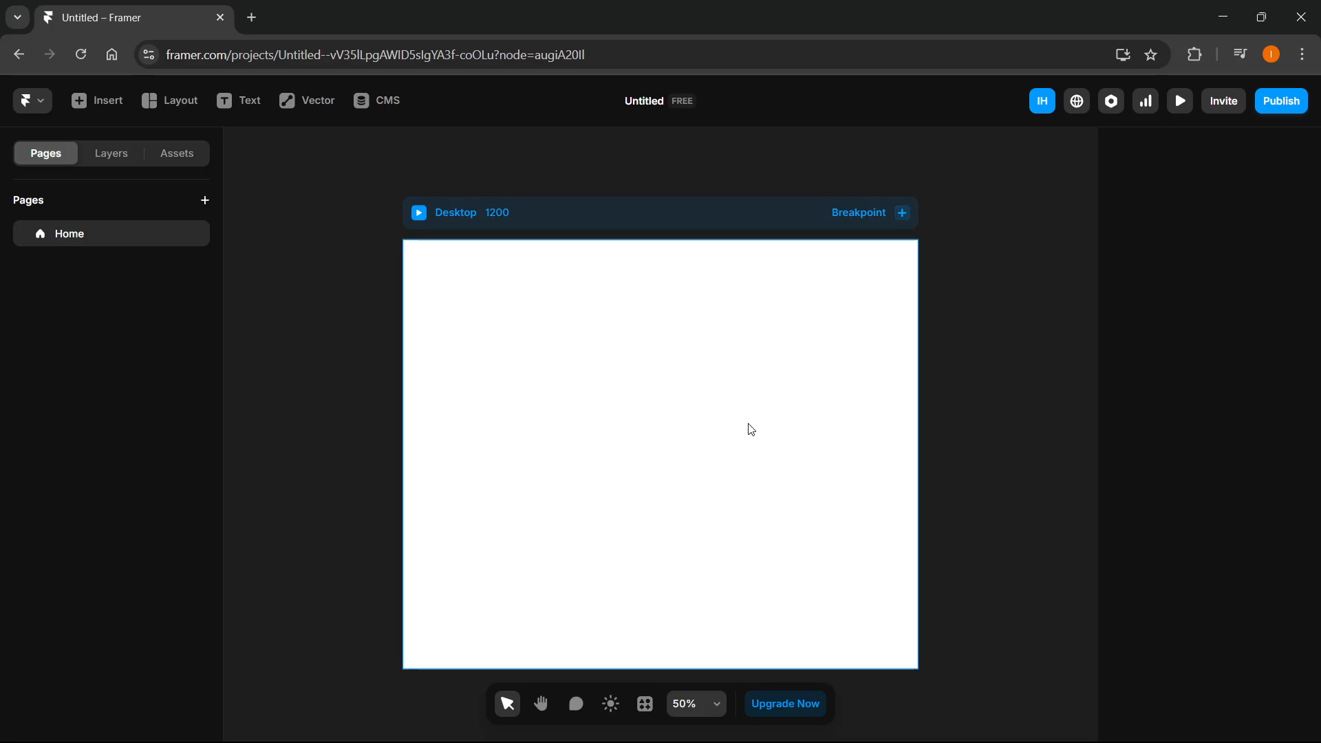
{"action": "mouse_move", "coordinate": [607, 437]}
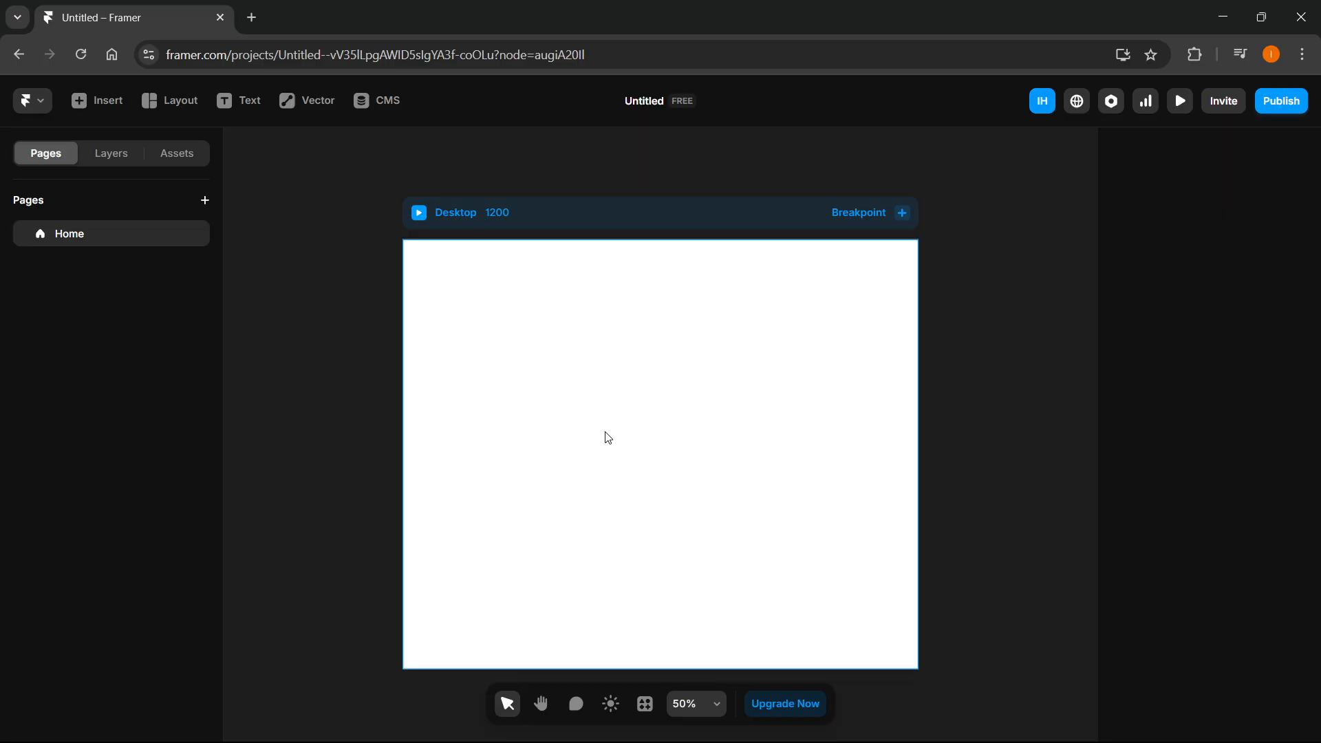
{"action": "mouse_move", "coordinate": [574, 376]}
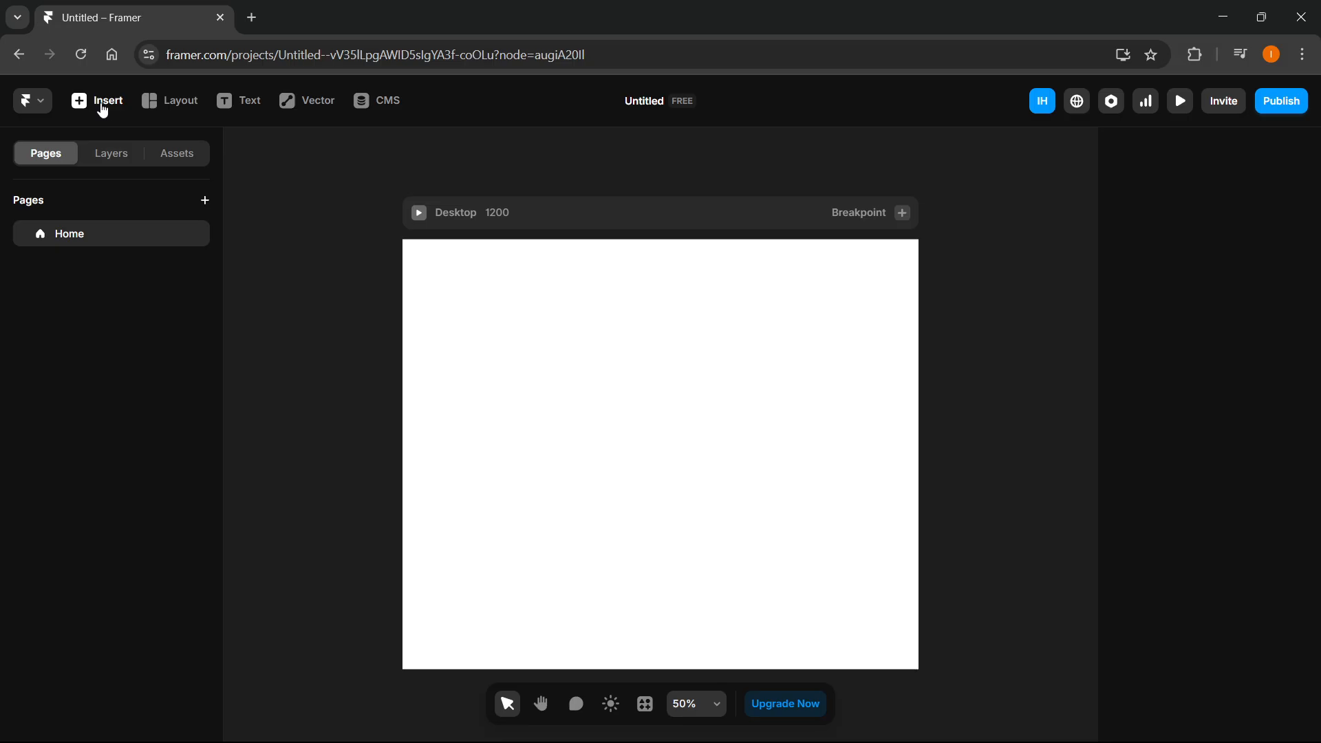
- Insert a ready-made form with Name, Email, Location fields and a Submit button
{"action": "left_click", "coordinate": [97, 101]}
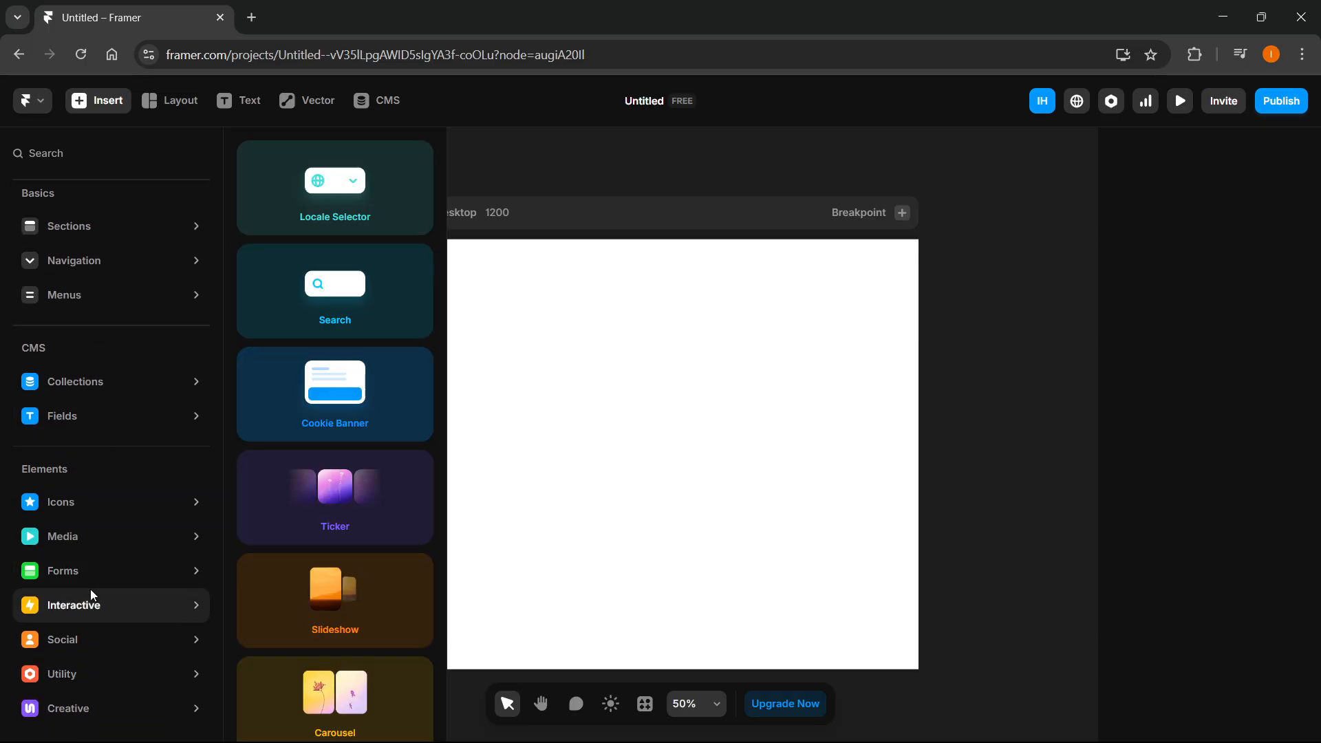
{"action": "left_click", "coordinate": [62, 570]}
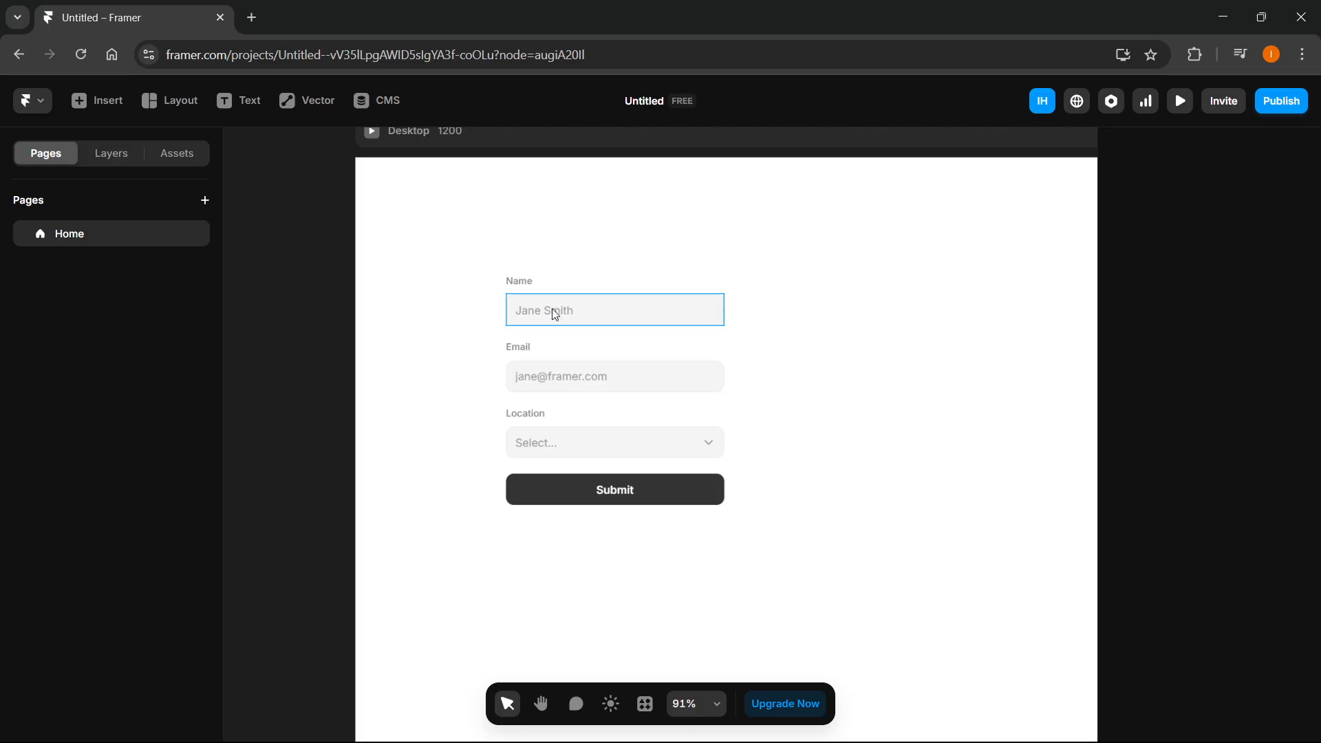
- Select the form's Location dropdown field on the desktop page
{"action": "left_click", "coordinate": [615, 443]}
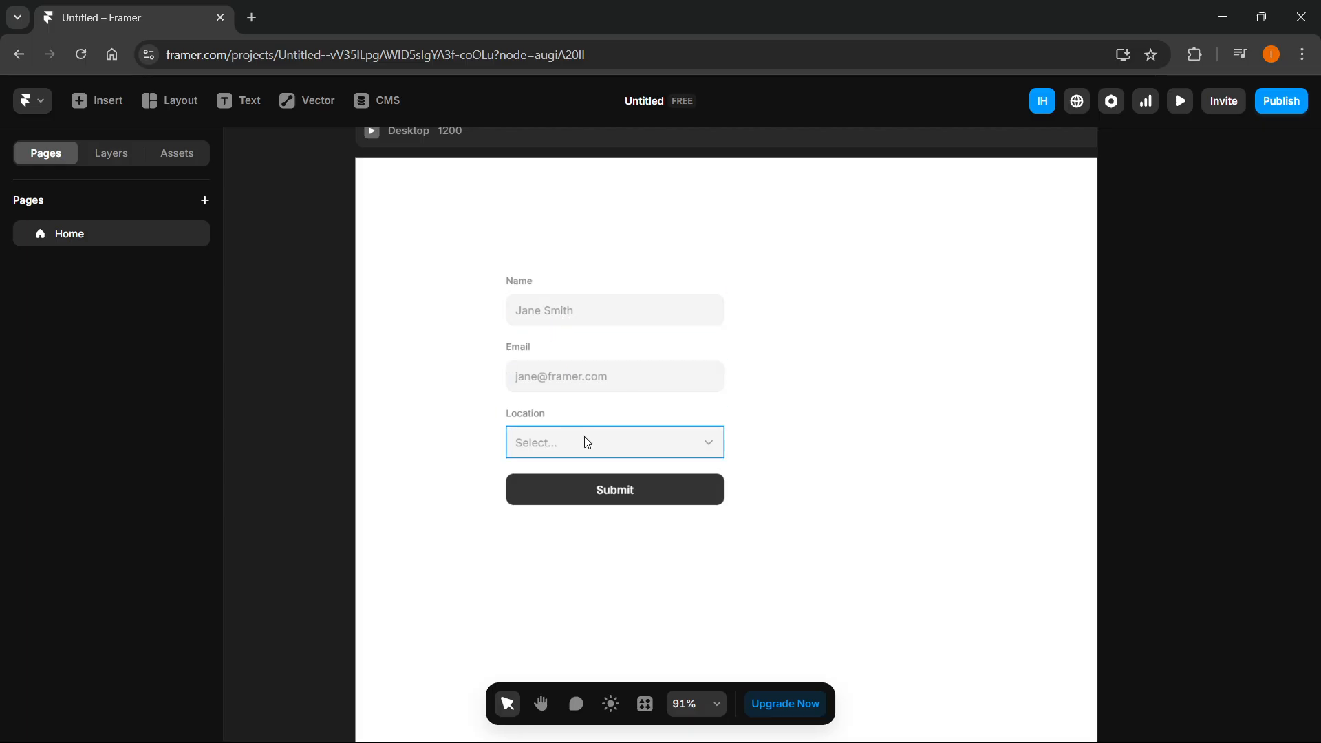
{"action": "left_click", "coordinate": [613, 443]}
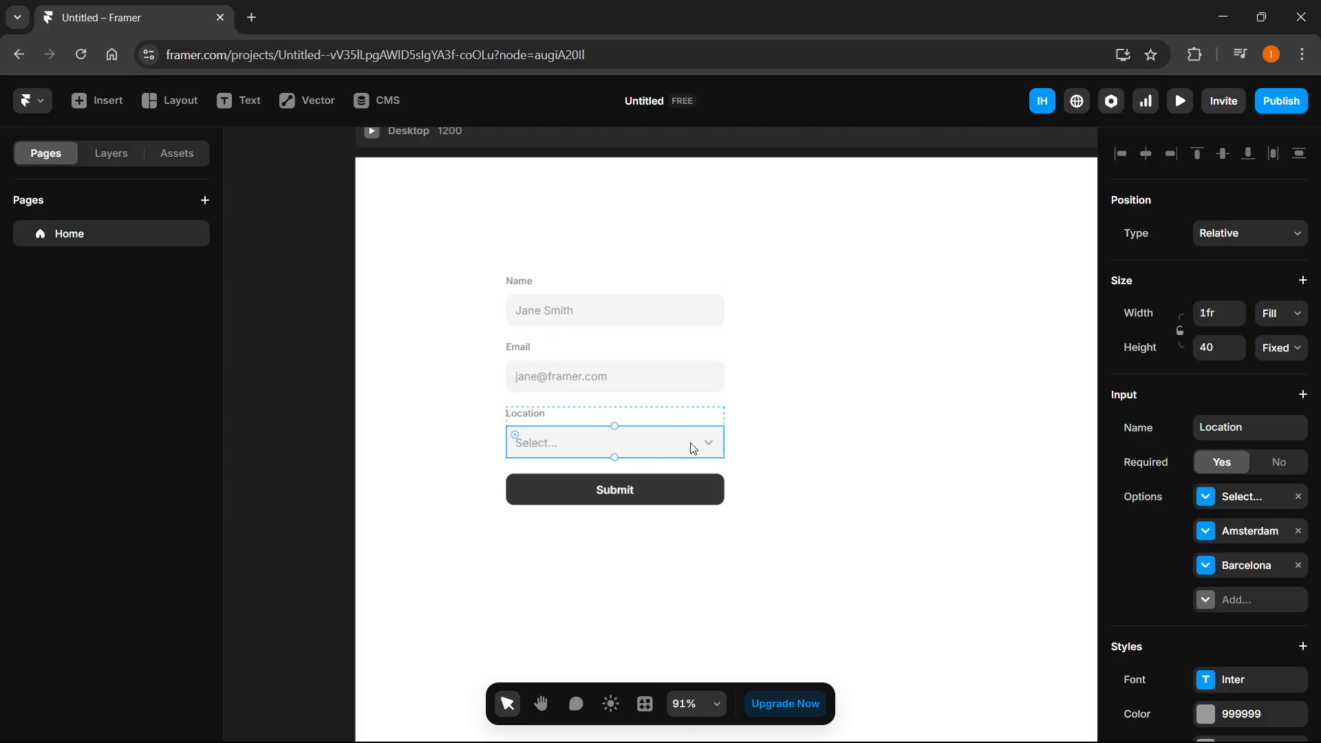
{"action": "mouse_move", "coordinate": [1254, 450]}
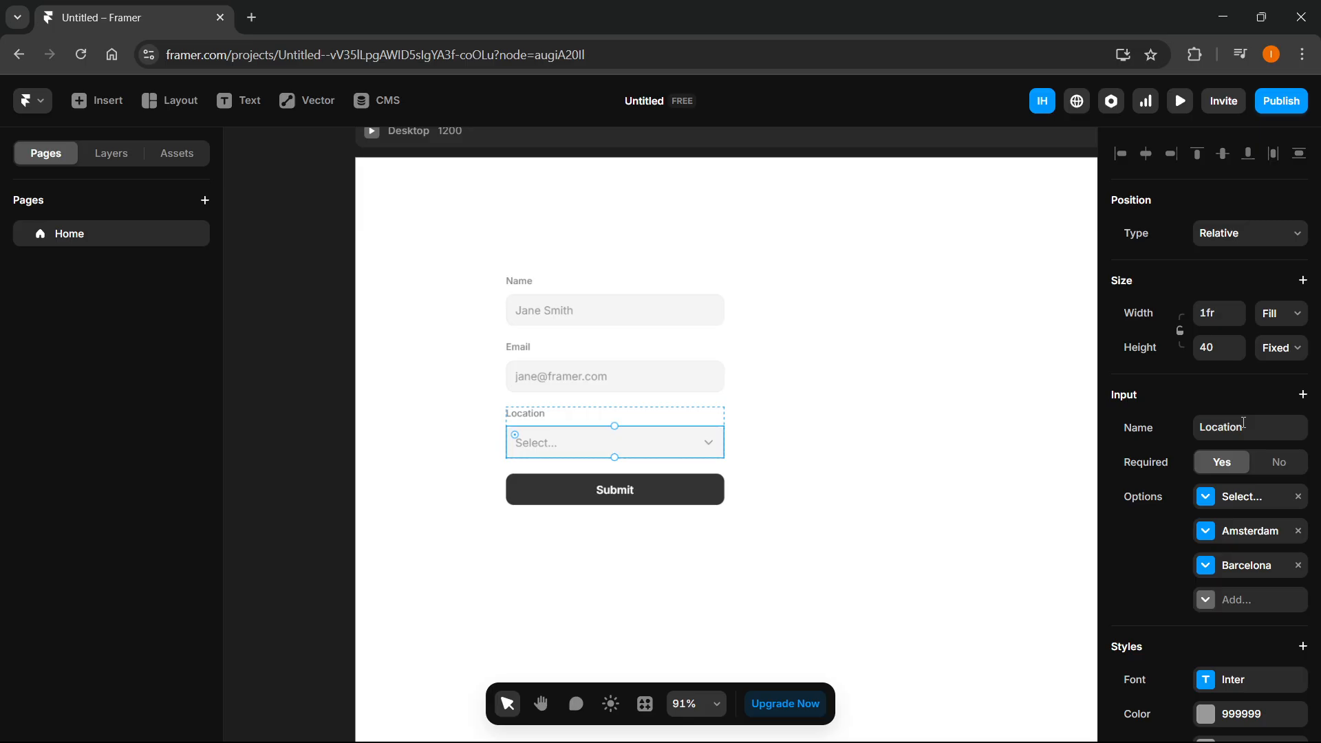
{"action": "mouse_move", "coordinate": [778, 471]}
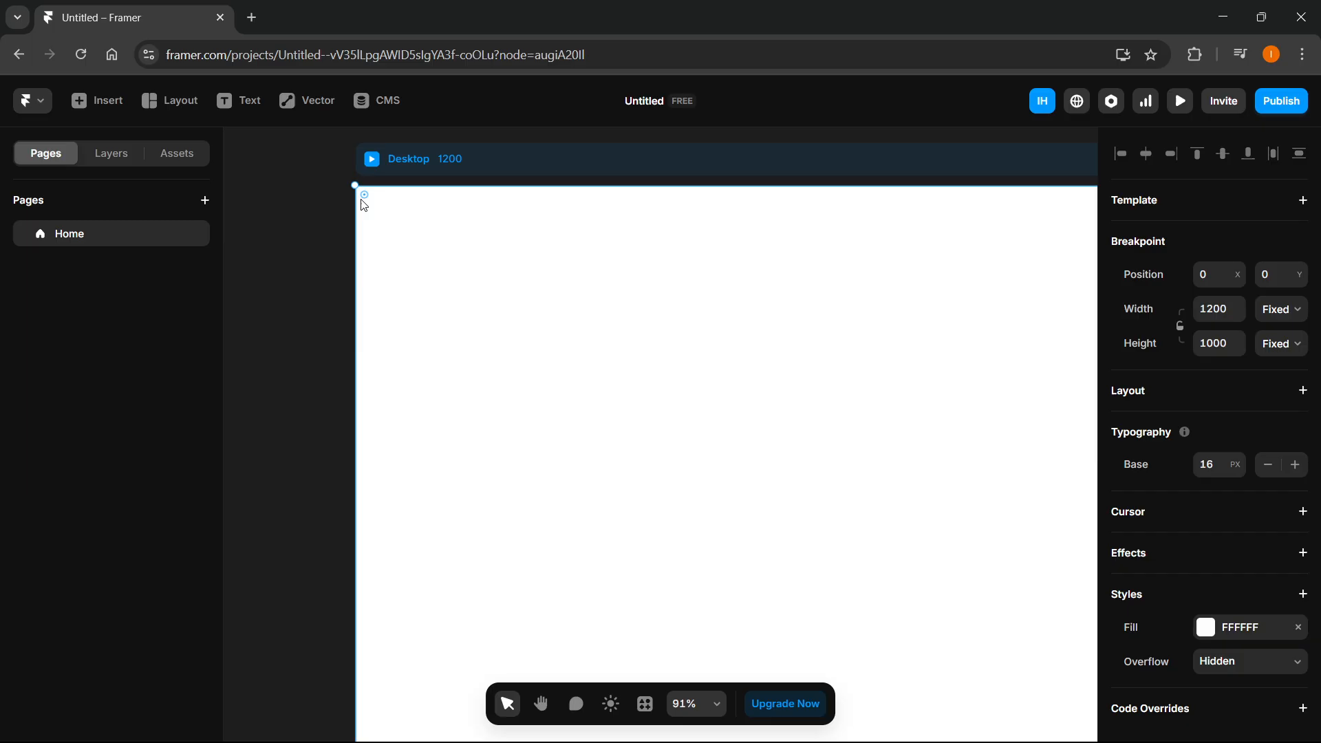
- Prompt Wireframer: 'Create a simple login page with username and password and a log in button at the bottom.'
{"action": "left_click", "coordinate": [97, 100]}
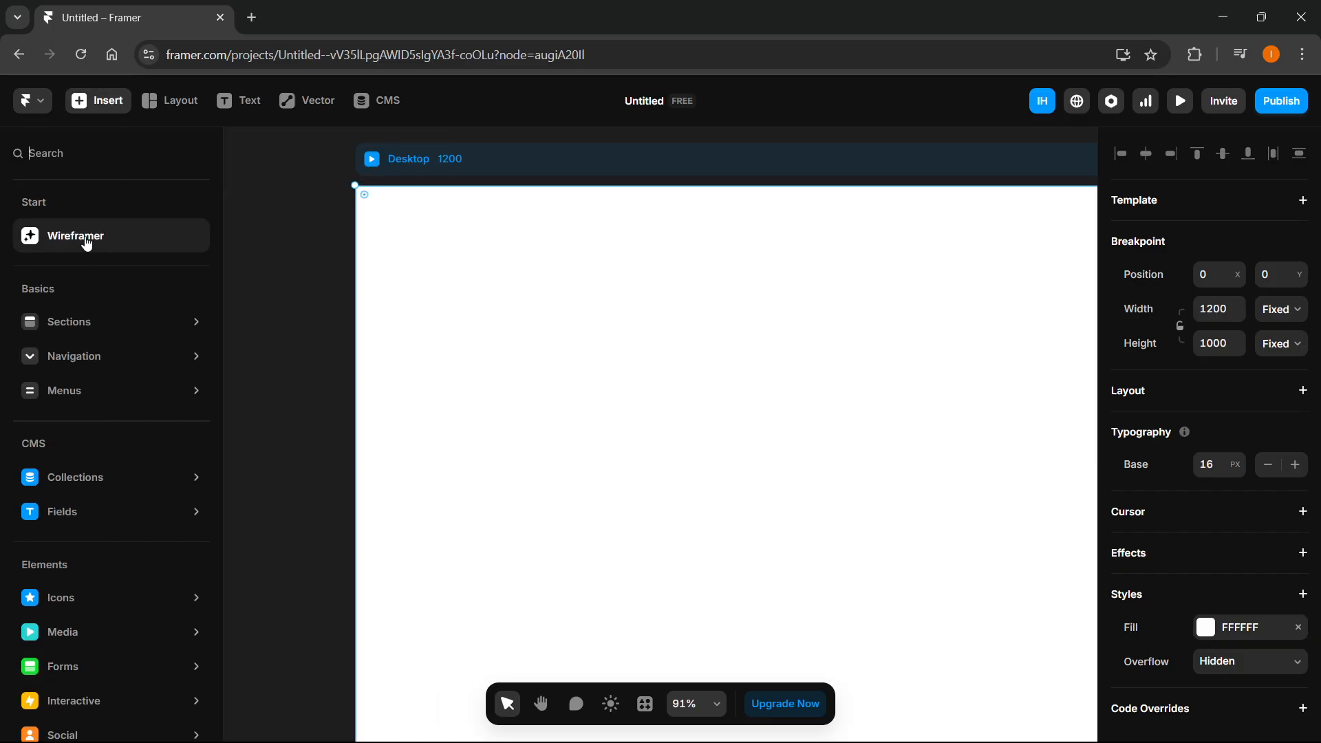
{"action": "left_click", "coordinate": [75, 236]}
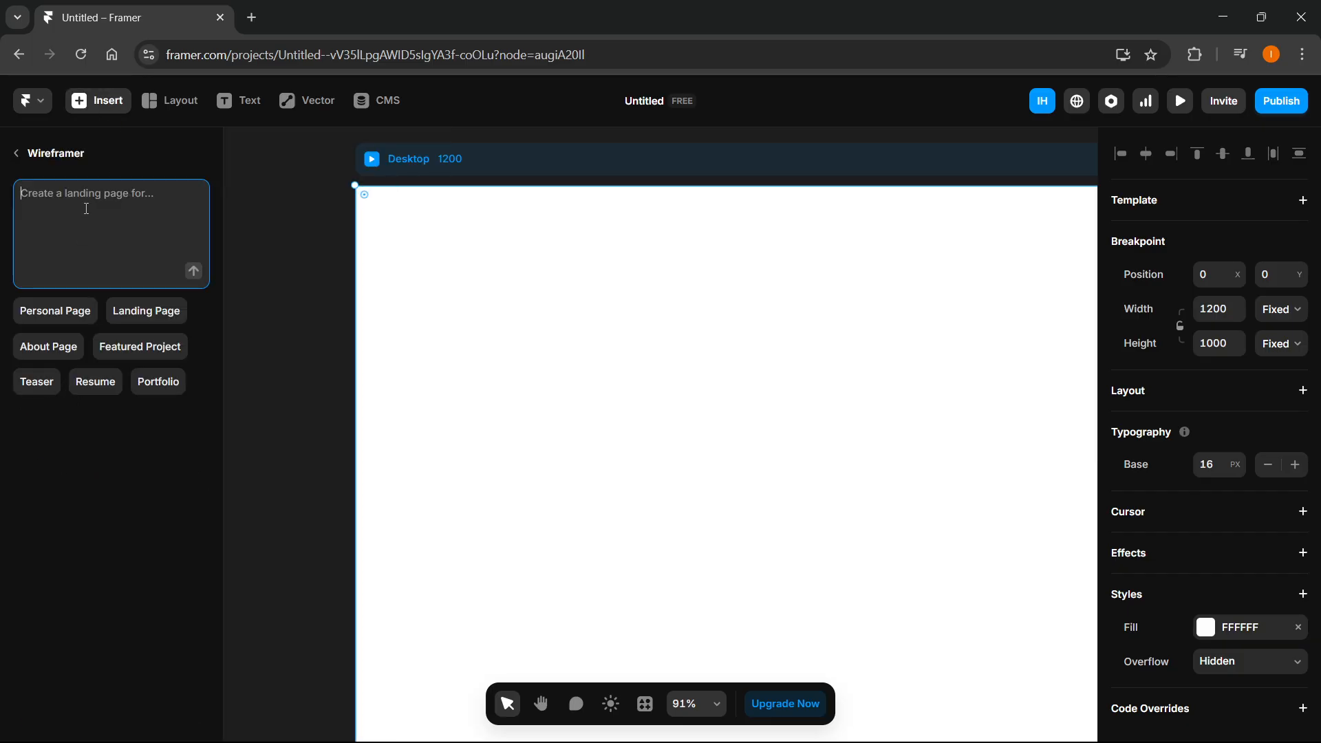
{"action": "type", "text": "Create a sim"}
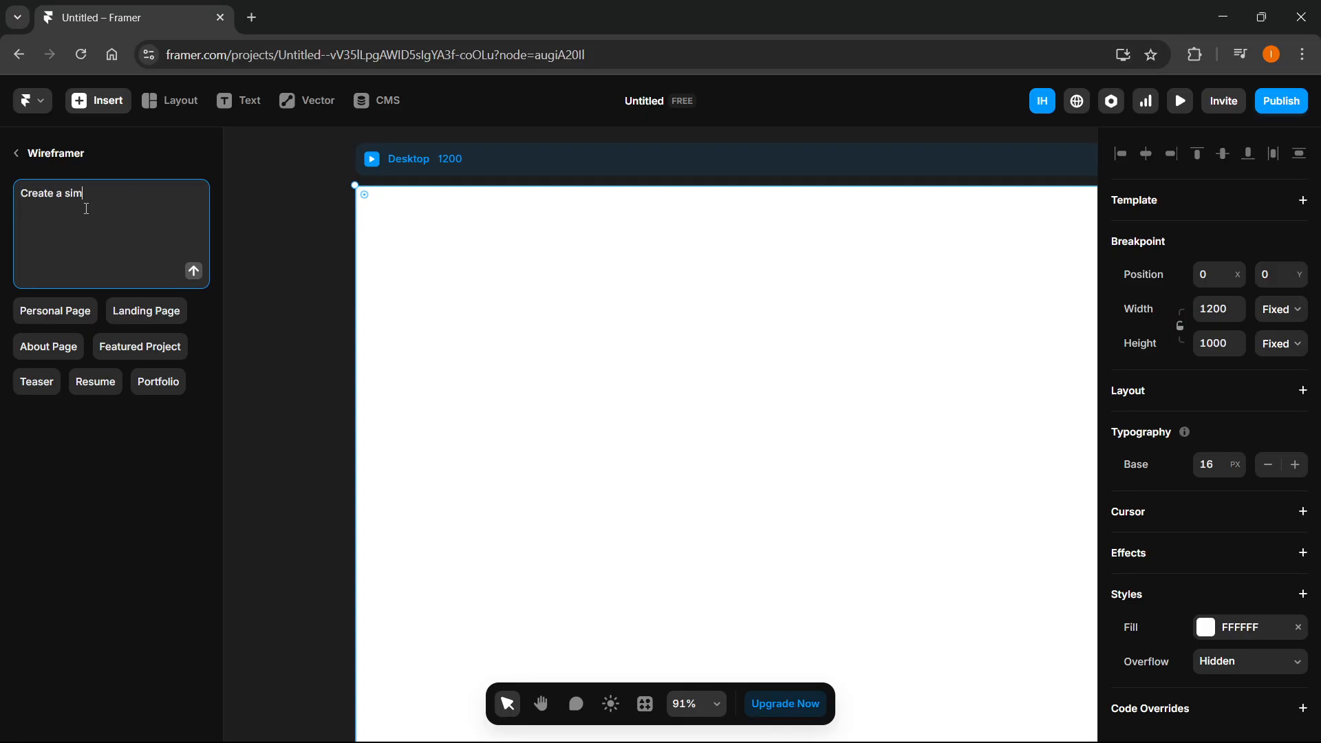
{"action": "type", "text": "ple"}
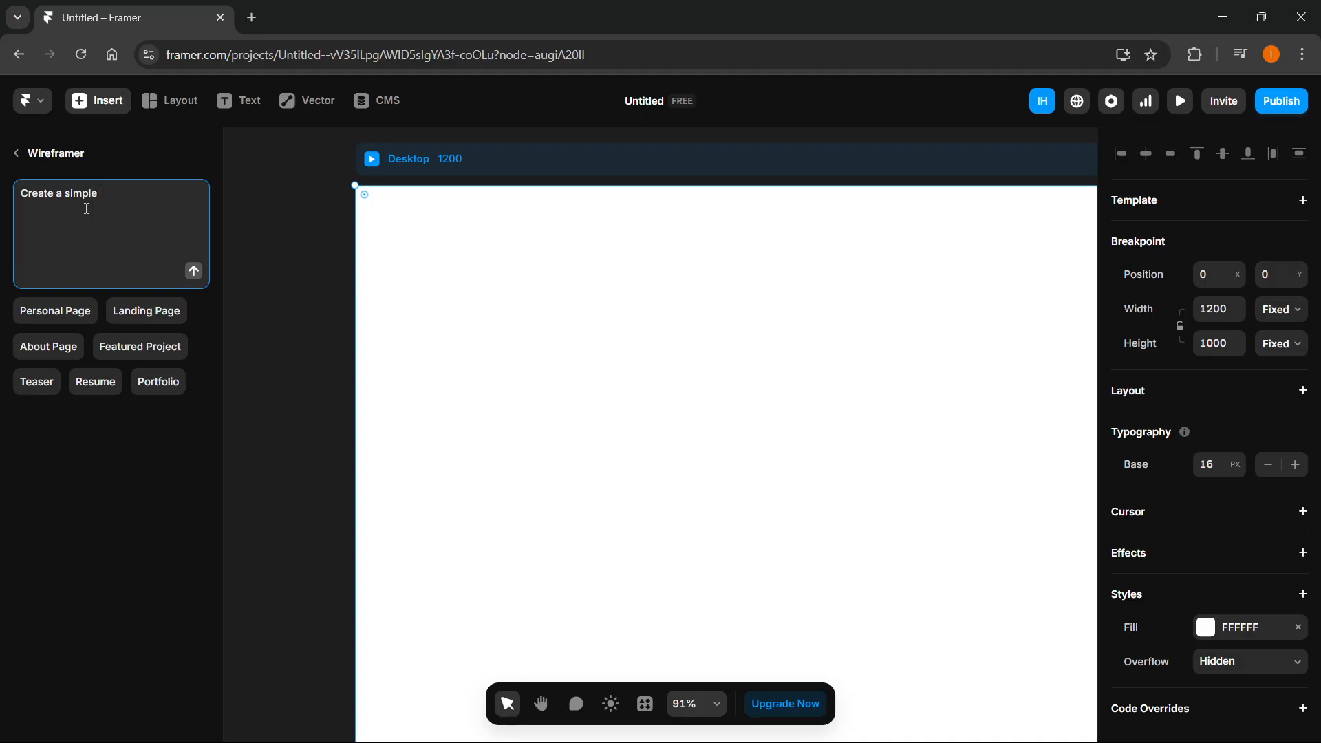
{"action": "type", "text": "login page wit"}
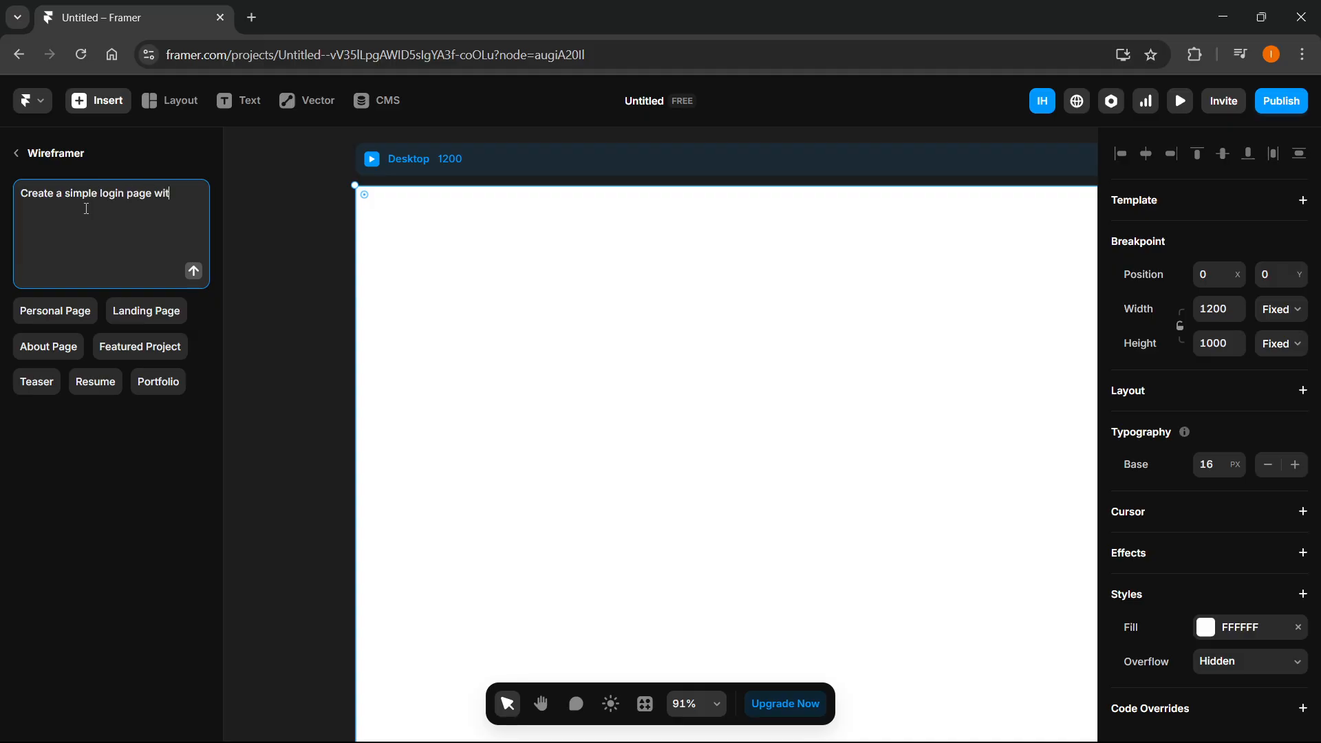
{"action": "type", "text": "h usernam"}
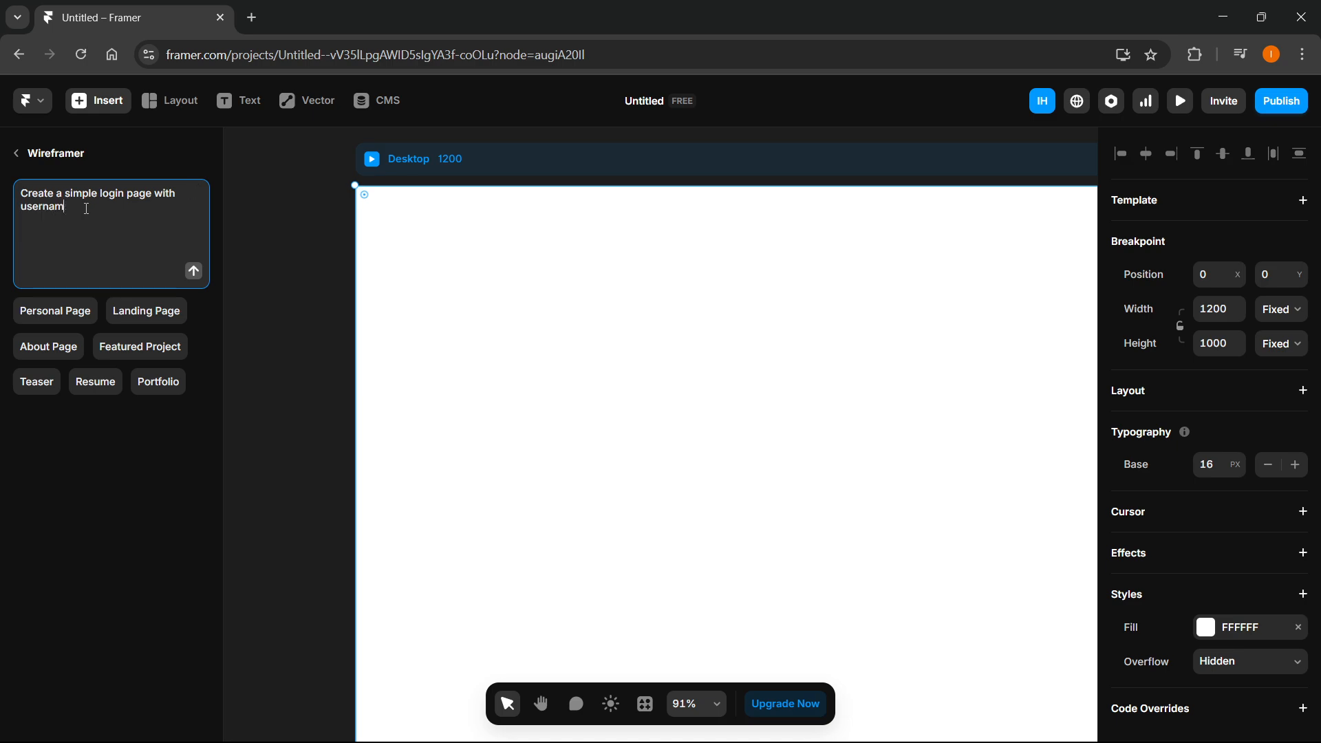
{"action": "type", "text": "e and password input fields, an"}
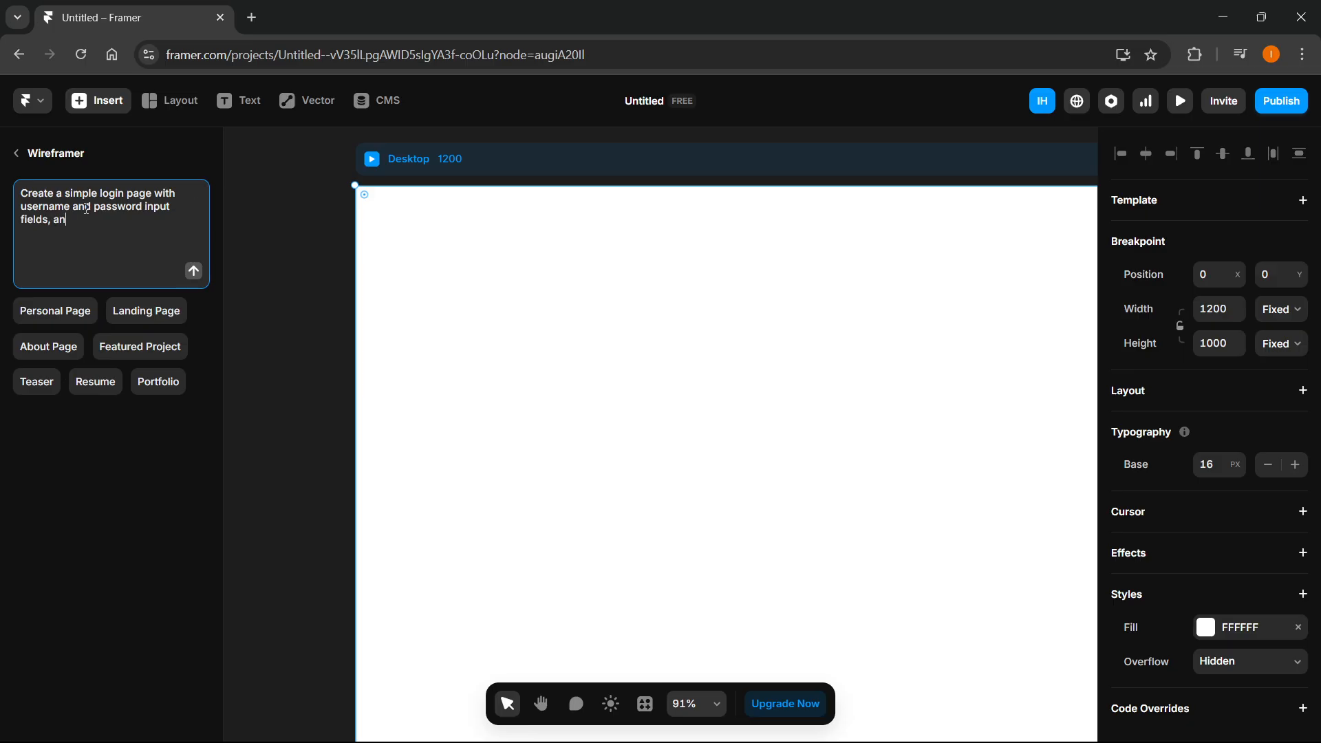
{"action": "type", "text": "d a log in button a"}
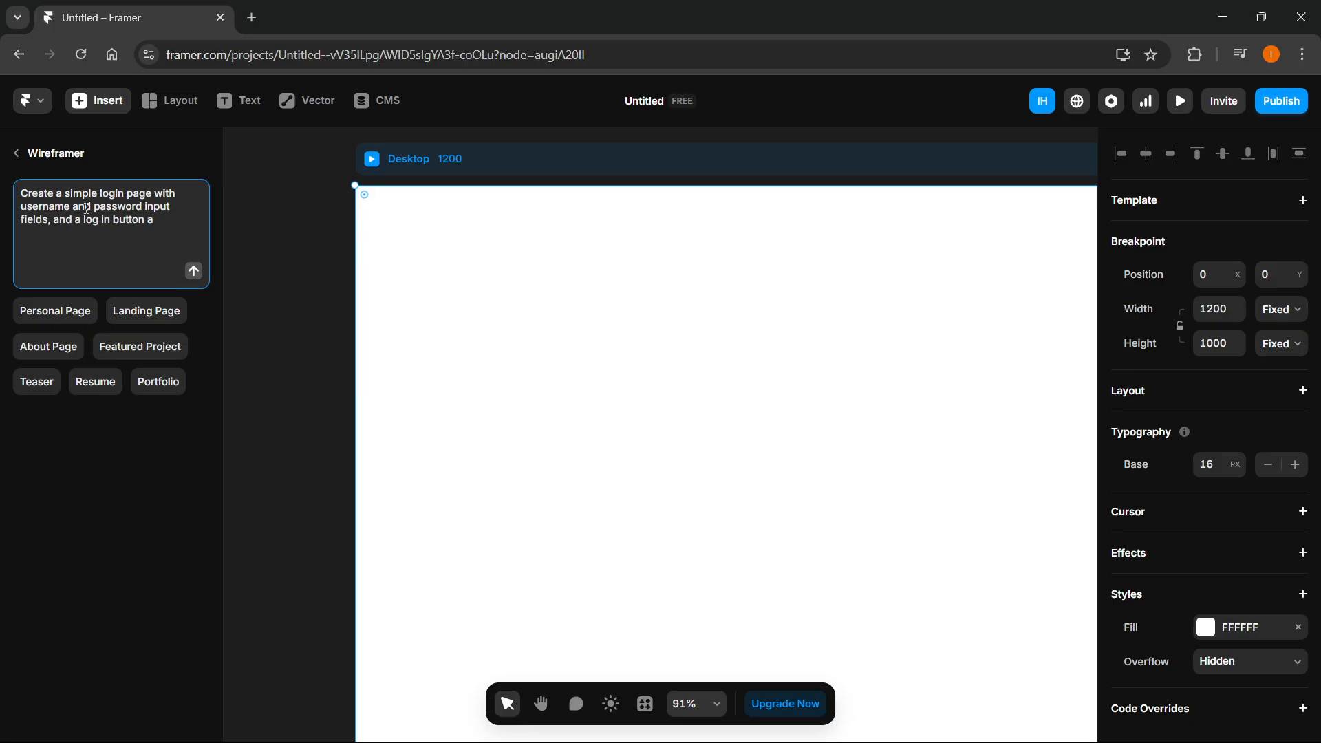
{"action": "type", "text": "t the bottom."}
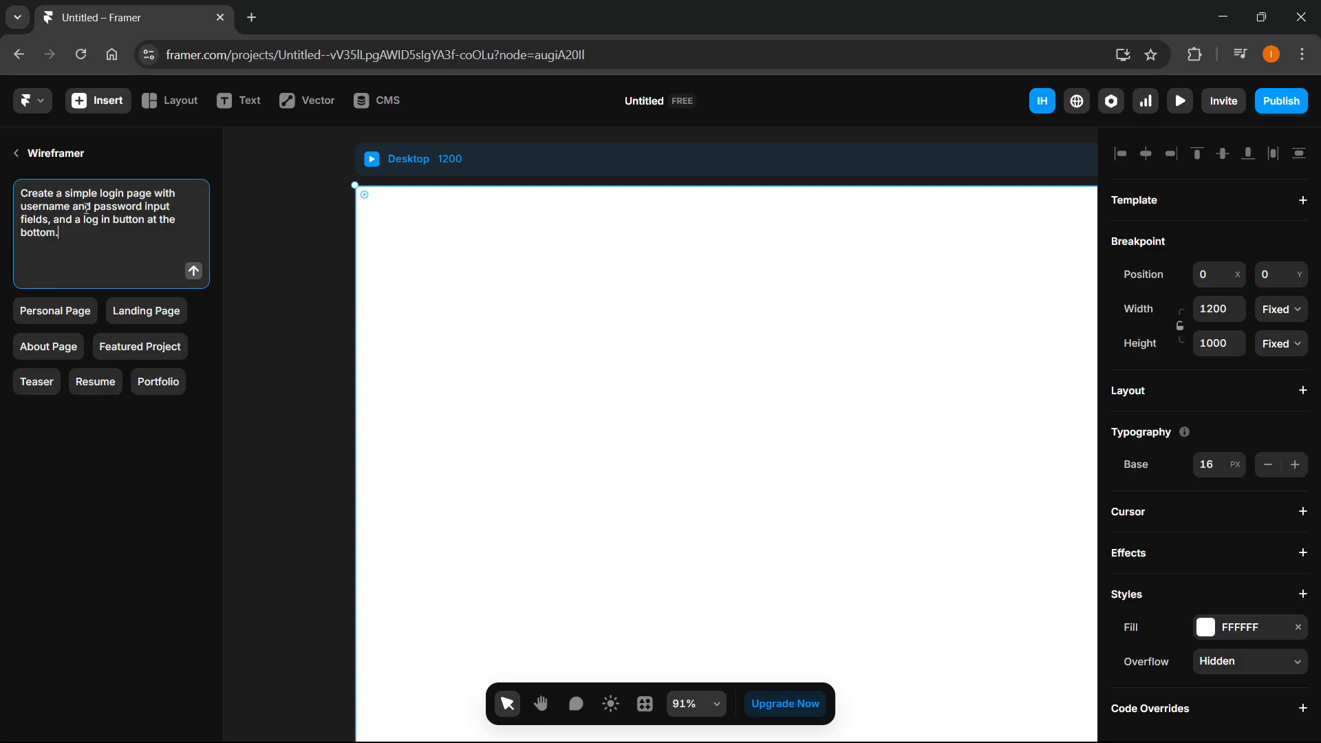
{"action": "mouse_move", "coordinate": [6, 283]}
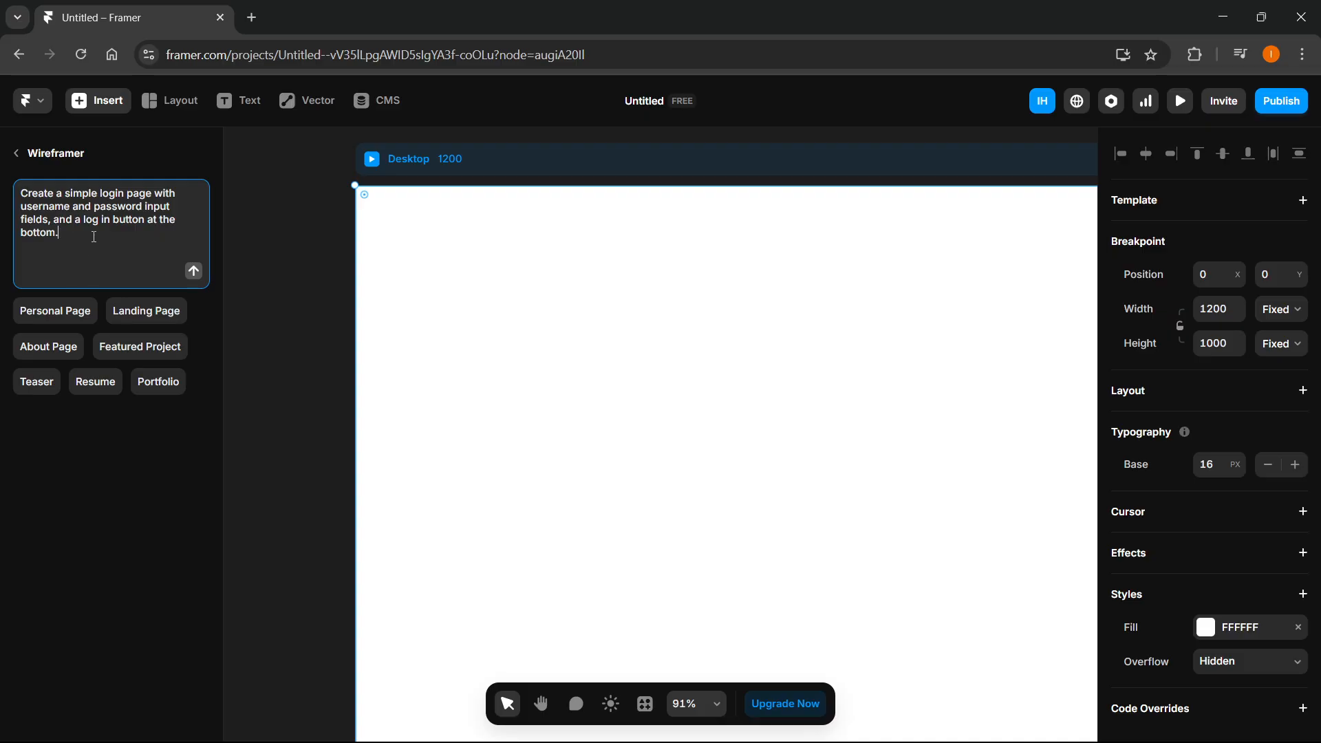
{"action": "mouse_move", "coordinate": [132, 245]}
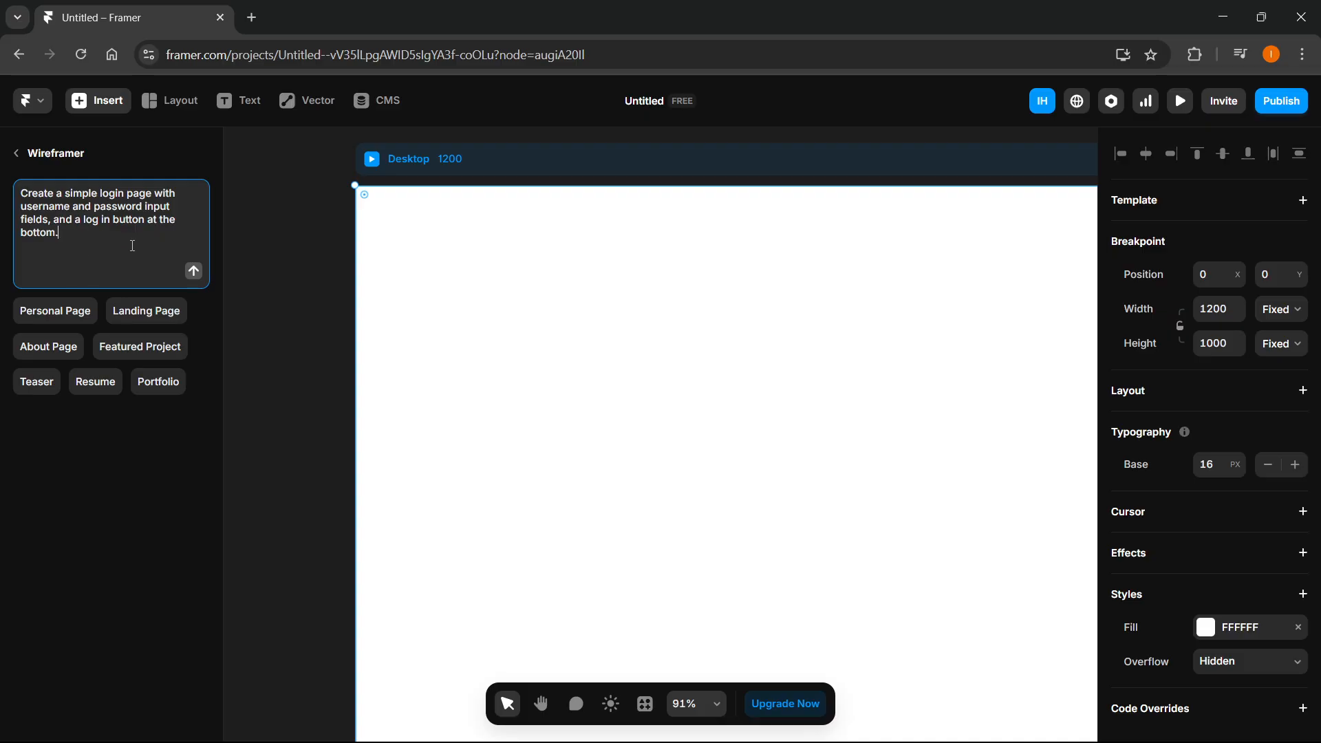
{"action": "left_click", "coordinate": [192, 271]}
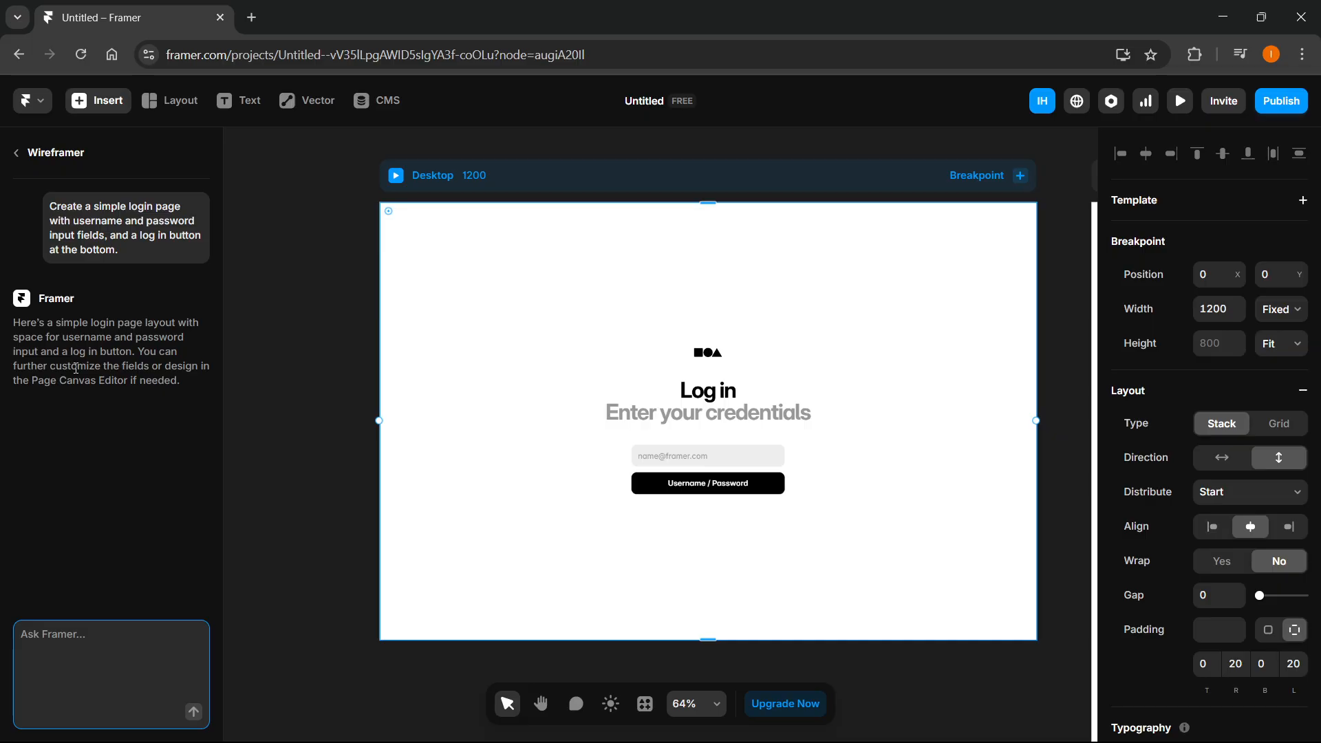
{"action": "mouse_move", "coordinate": [912, 671]}
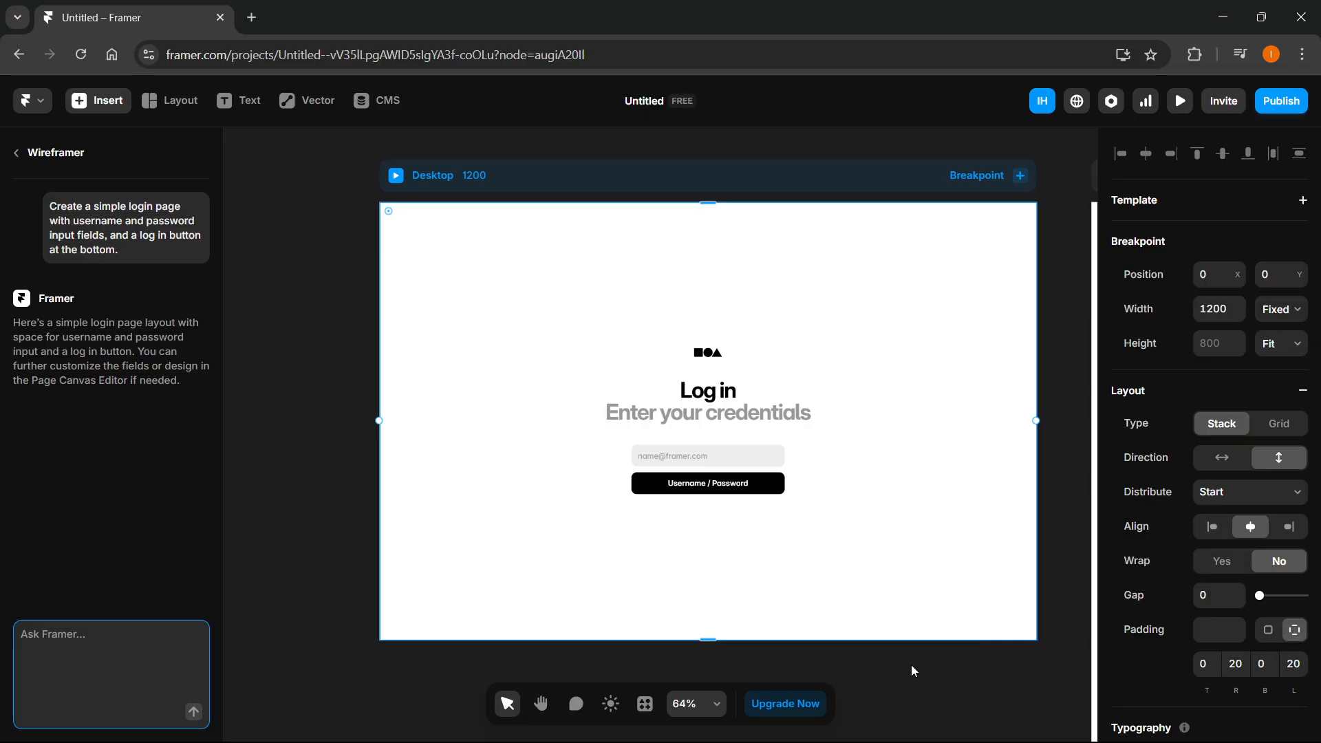
- Scroll to view the generated login layout on the desktop and tablet pages
{"action": "scroll", "scroll_direction": "down", "scroll_amount": 3}
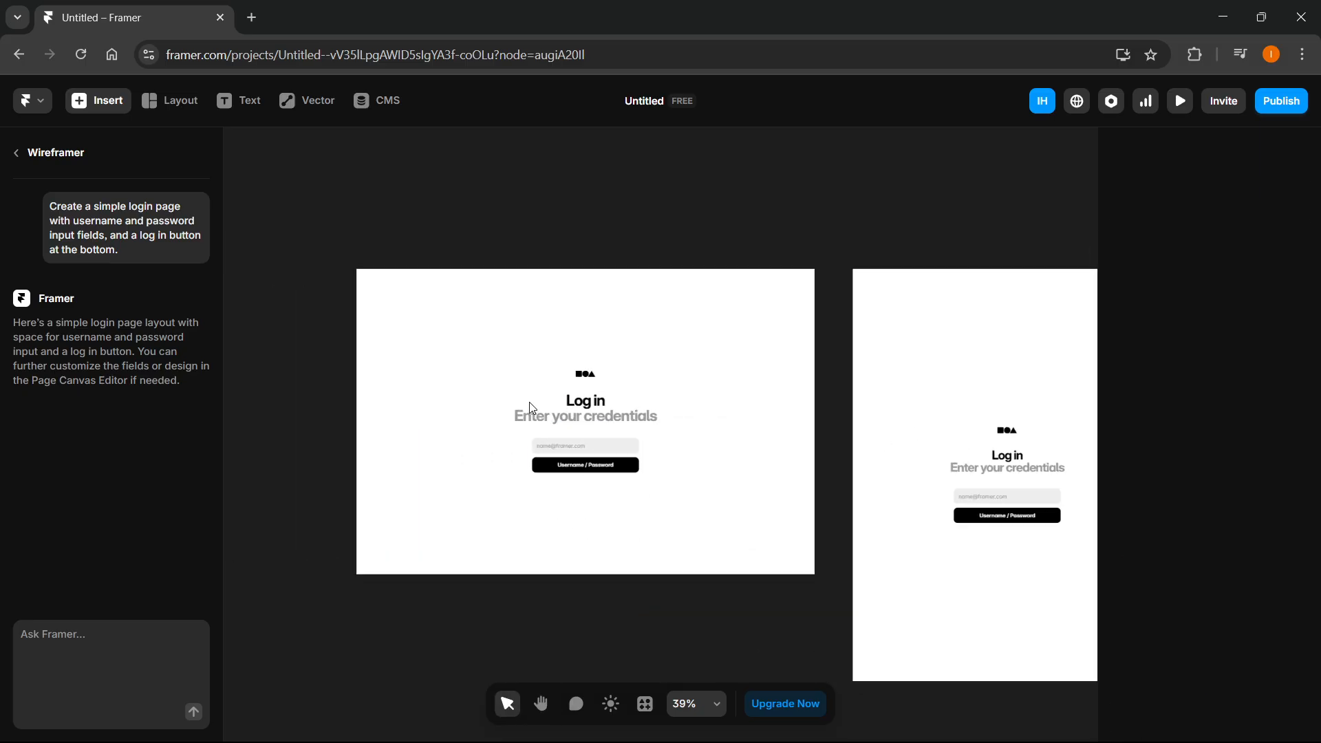
{"action": "left_click", "coordinate": [584, 446]}
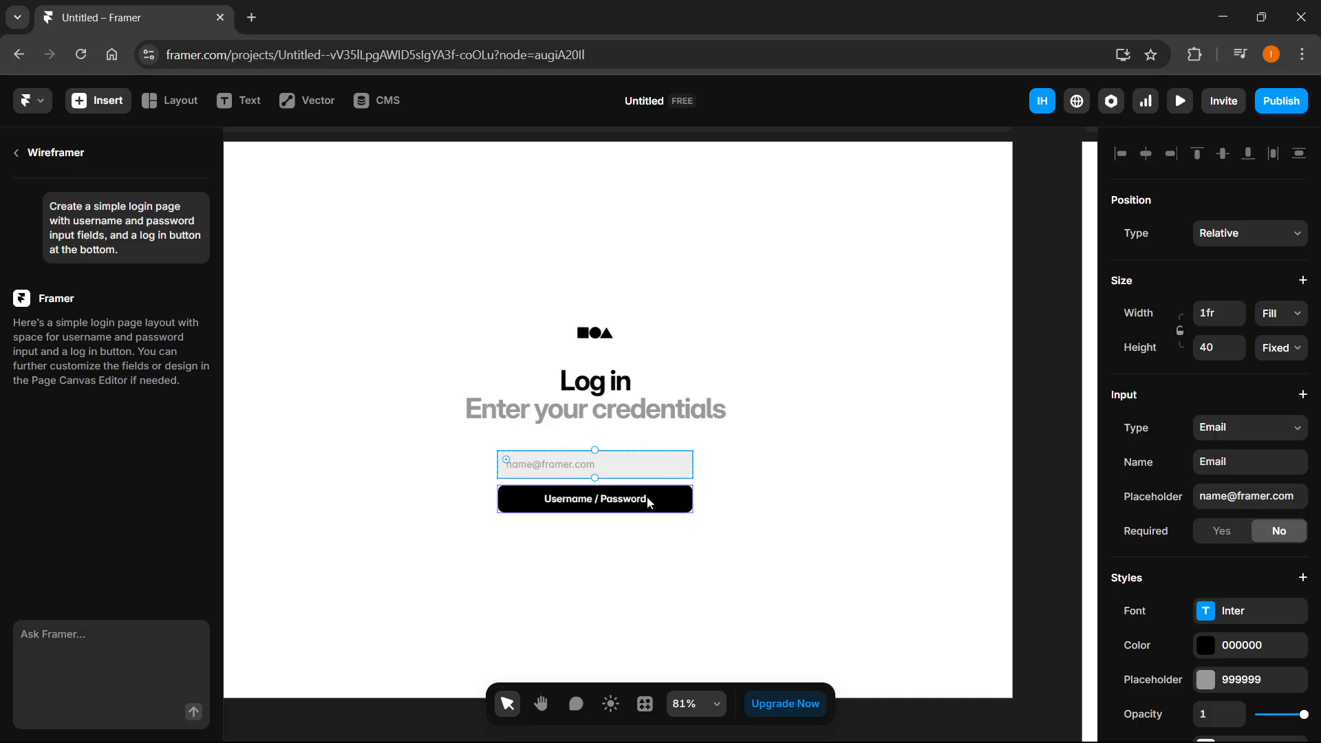
{"action": "mouse_move", "coordinate": [1275, 431]}
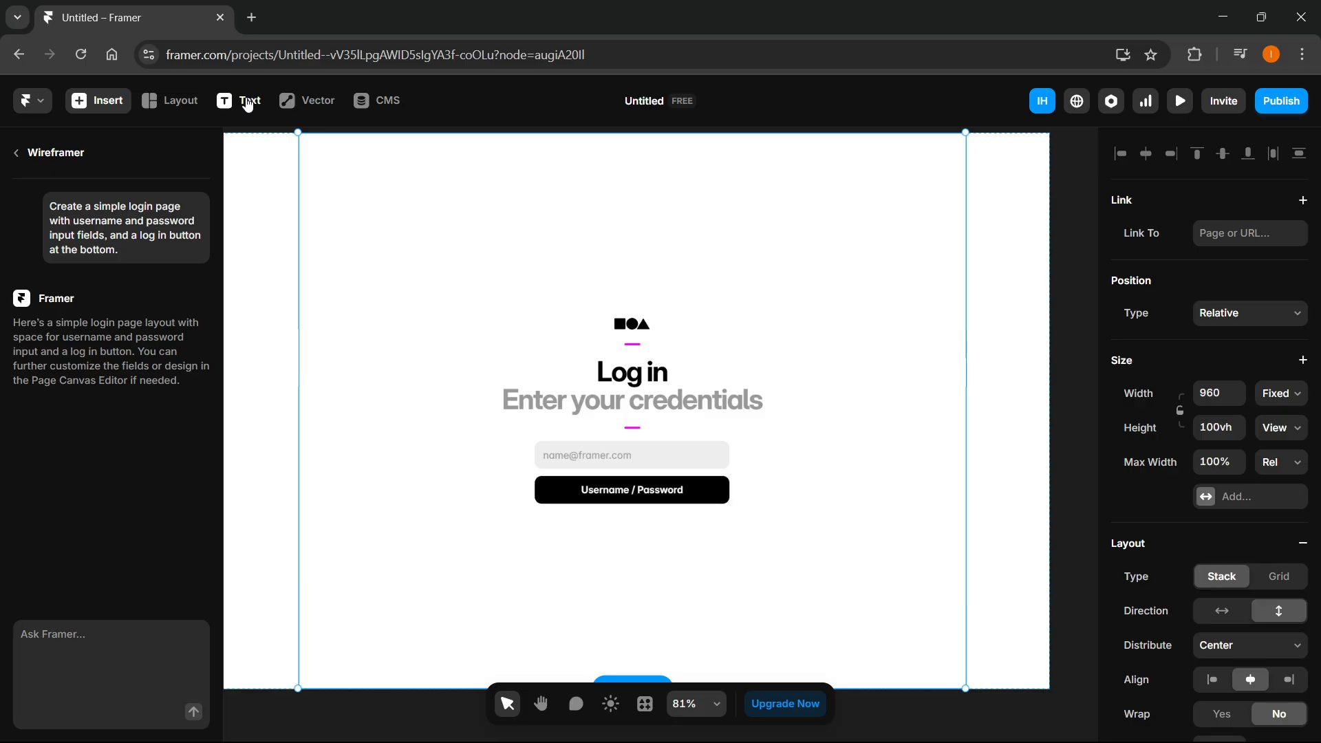
{"action": "mouse_move", "coordinate": [757, 110]}
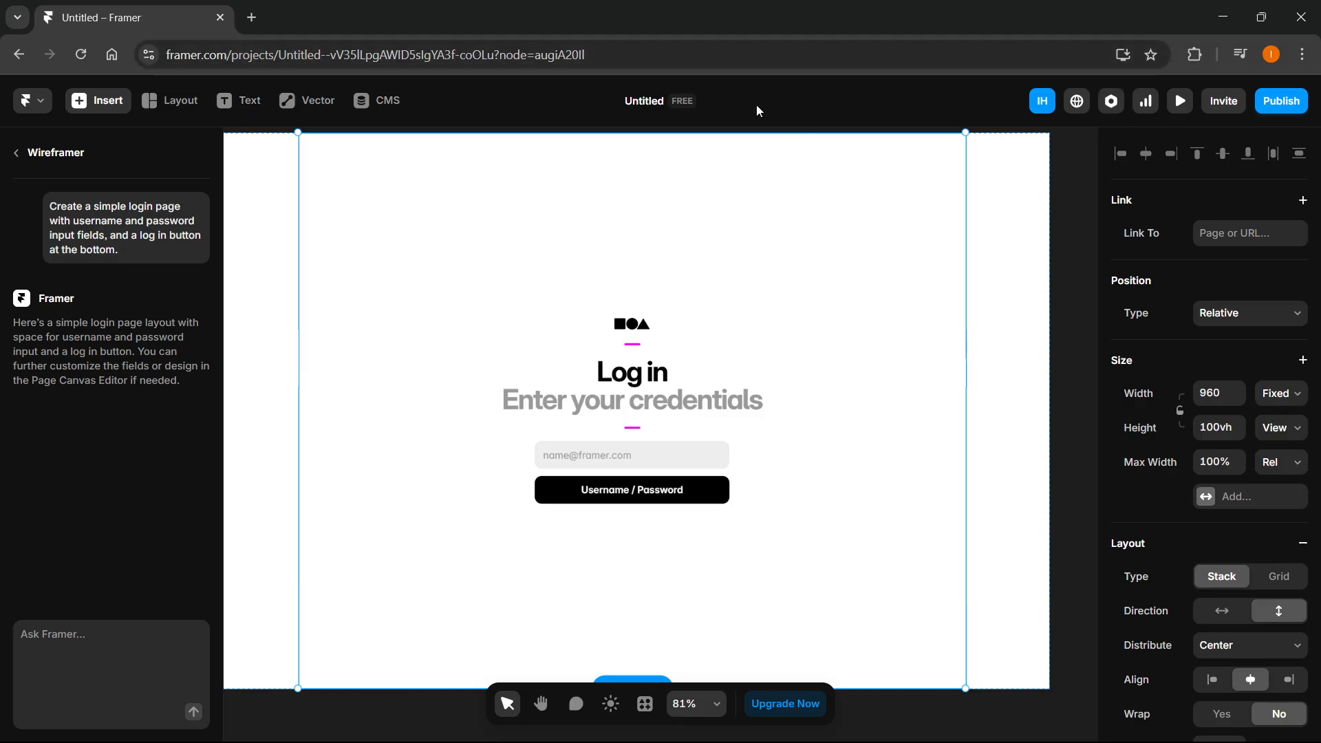
{"action": "mouse_move", "coordinate": [615, 210]}
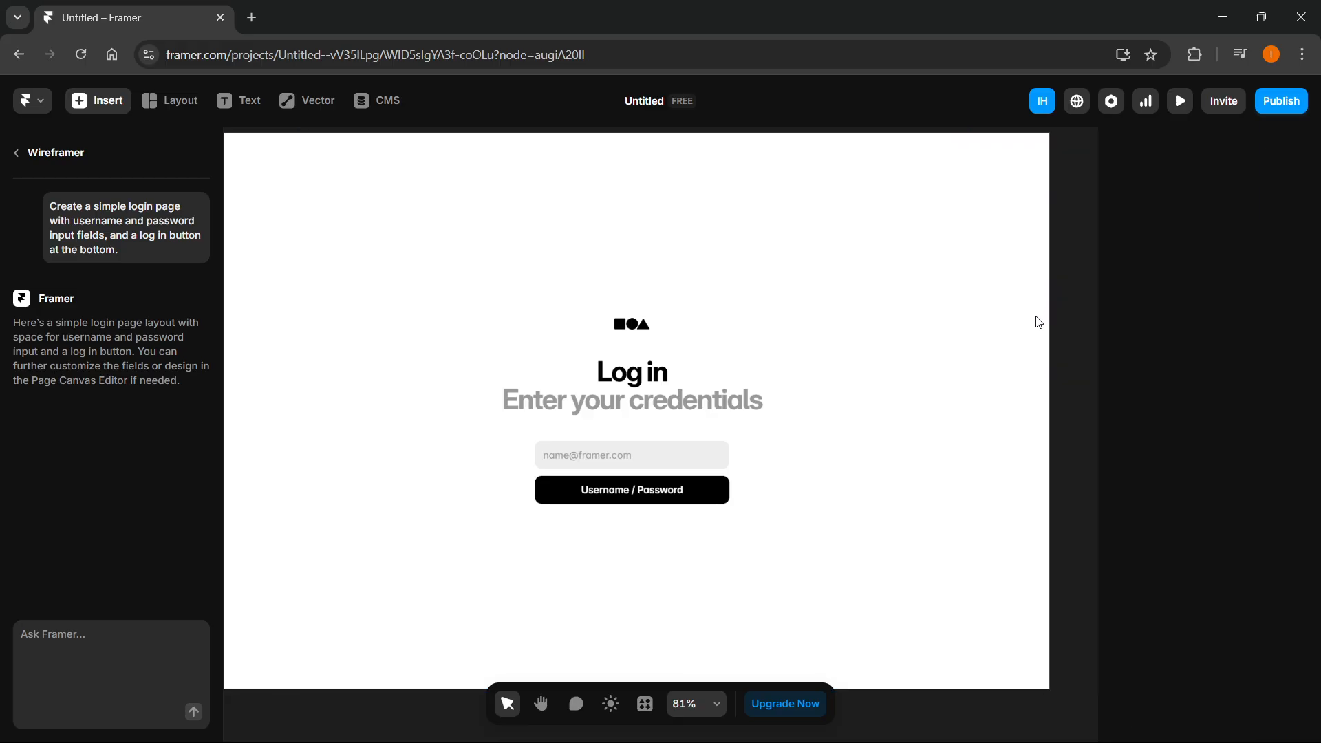
{"action": "left_click", "coordinate": [631, 454]}
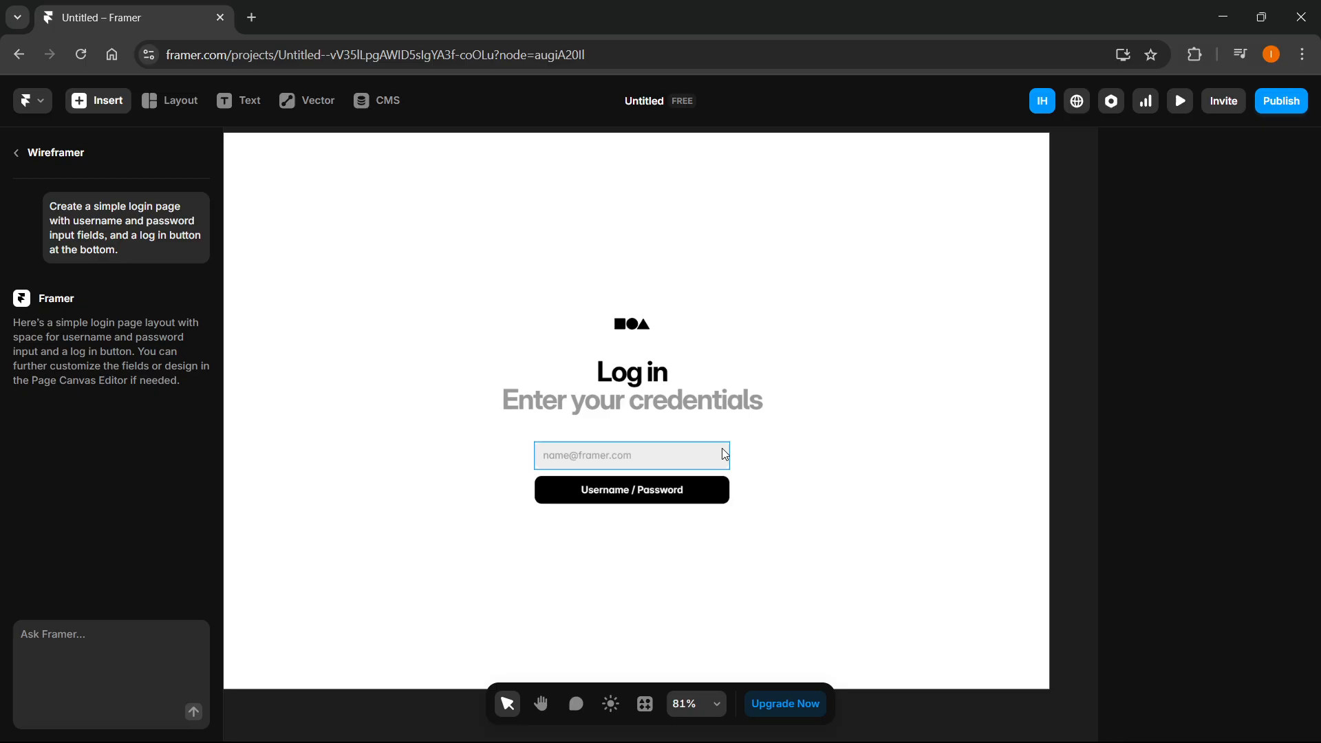